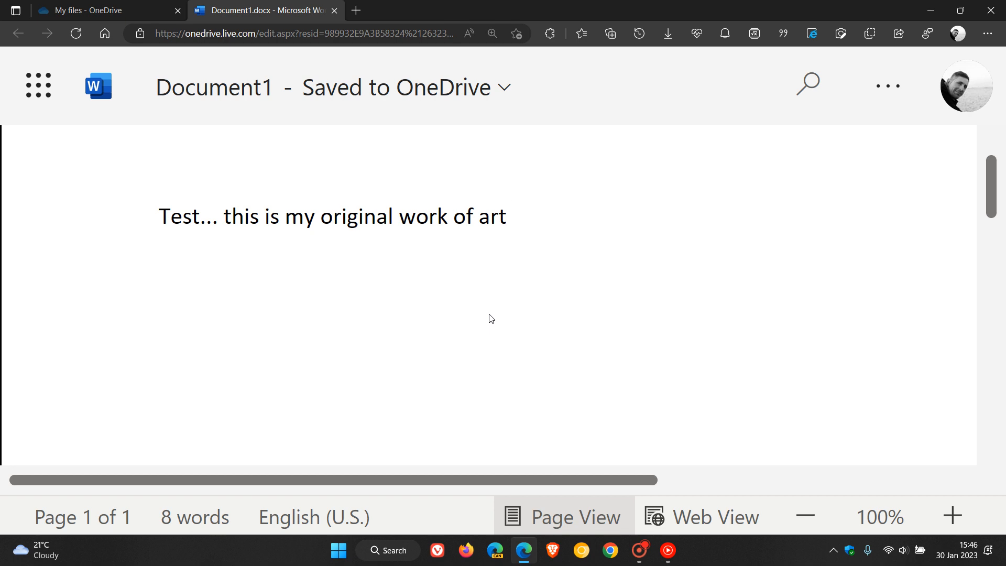
Insert a © symbol at the end of 'Test... this is my original work of art'.
click(511, 216)
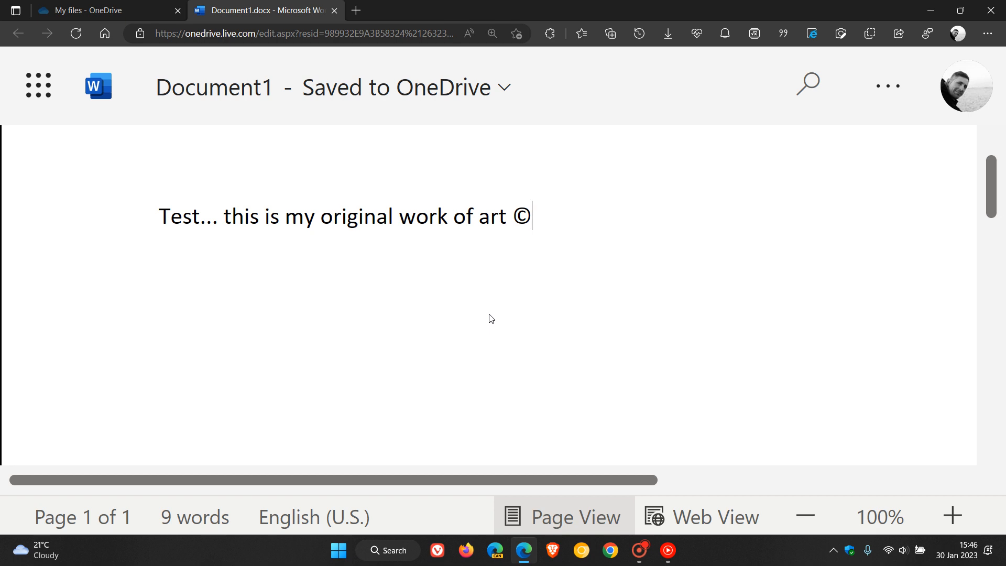
text(©)
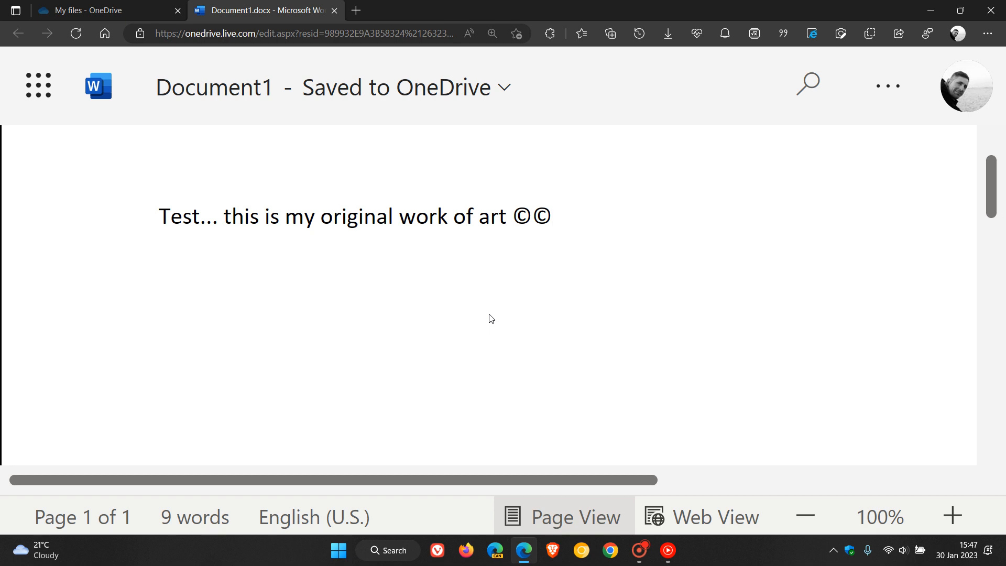
Place the cursor after the copyright symbols and launch Character Map from the Start menu.
click(551, 216)
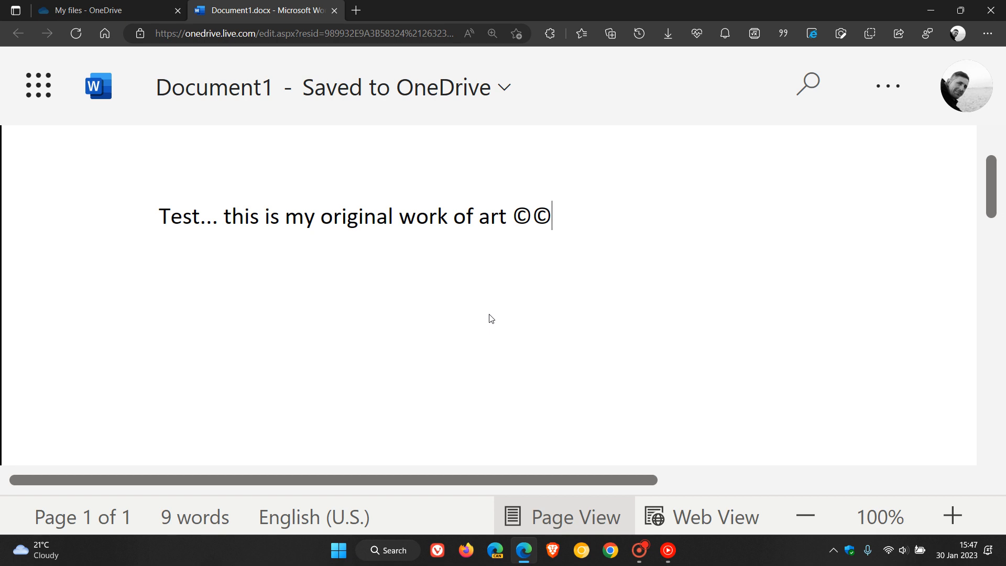
click(387, 550)
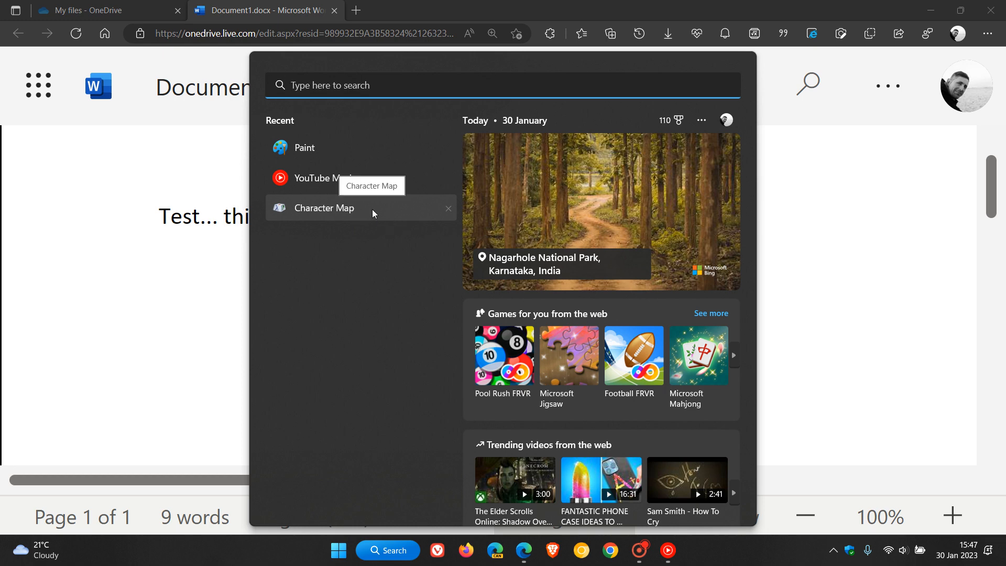
click(324, 208)
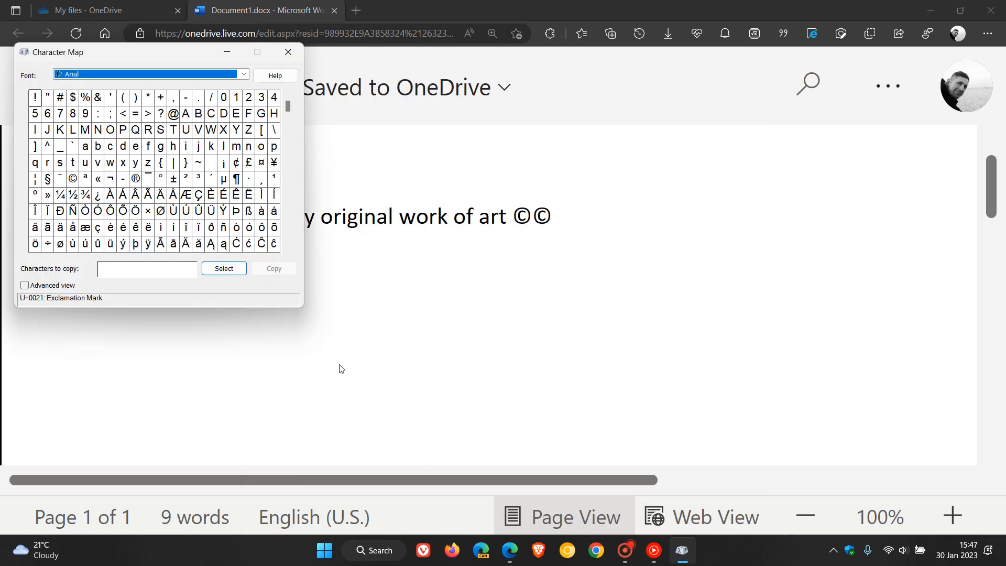
mouse_move(72, 179)
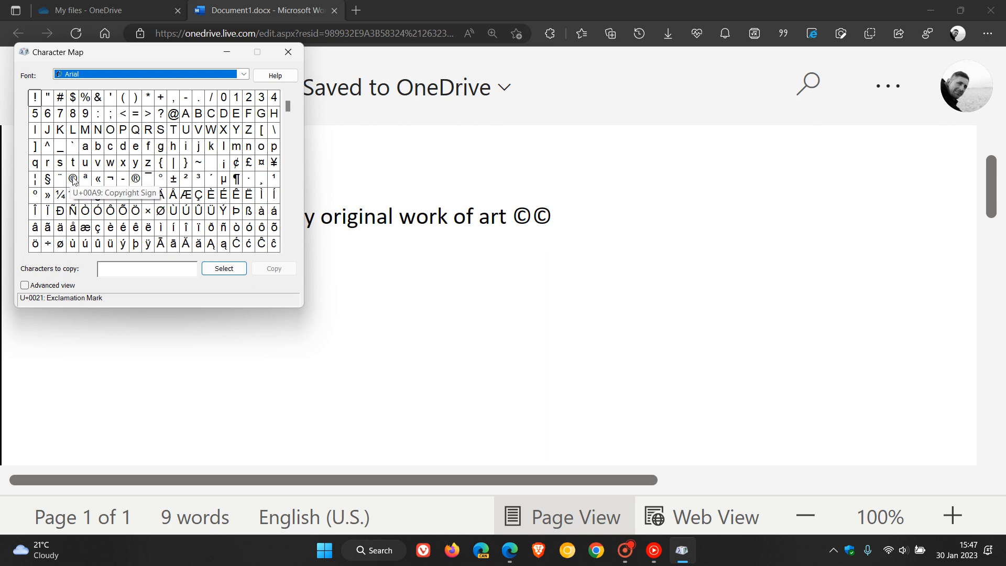
Select the © character (U+00A9) in Character Map's Arial grid.
click(223, 268)
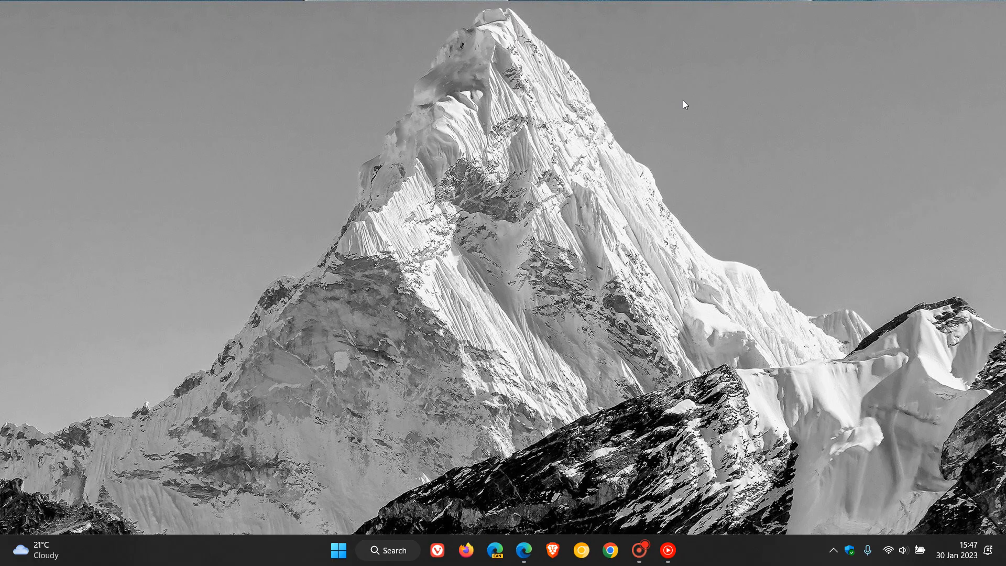
mouse_move(545, 289)
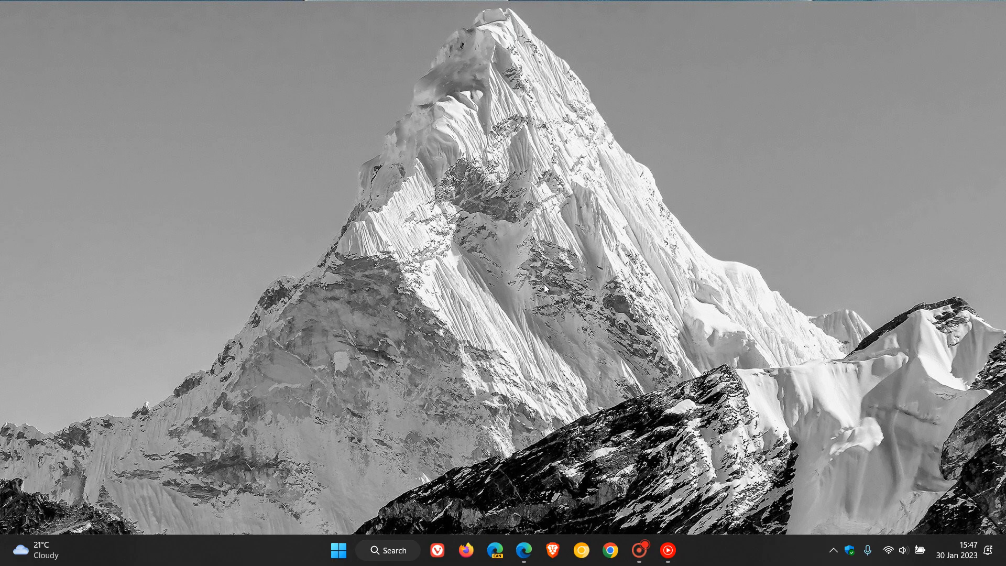